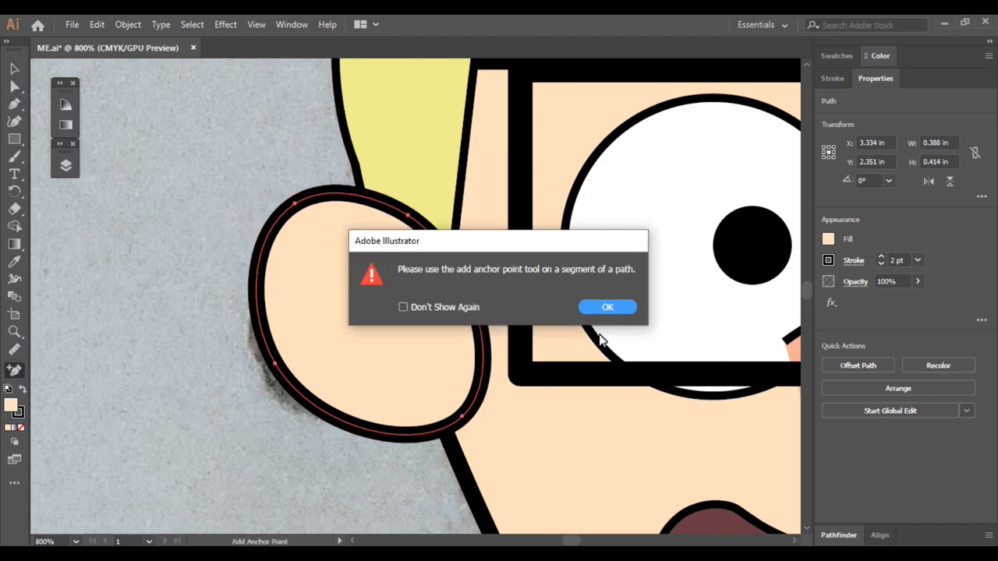
Dismiss the Add Anchor Point alert before tracing the ear, khaki pants, socks and left sneaker.
{"action": "left_click", "coordinate": [608, 306]}
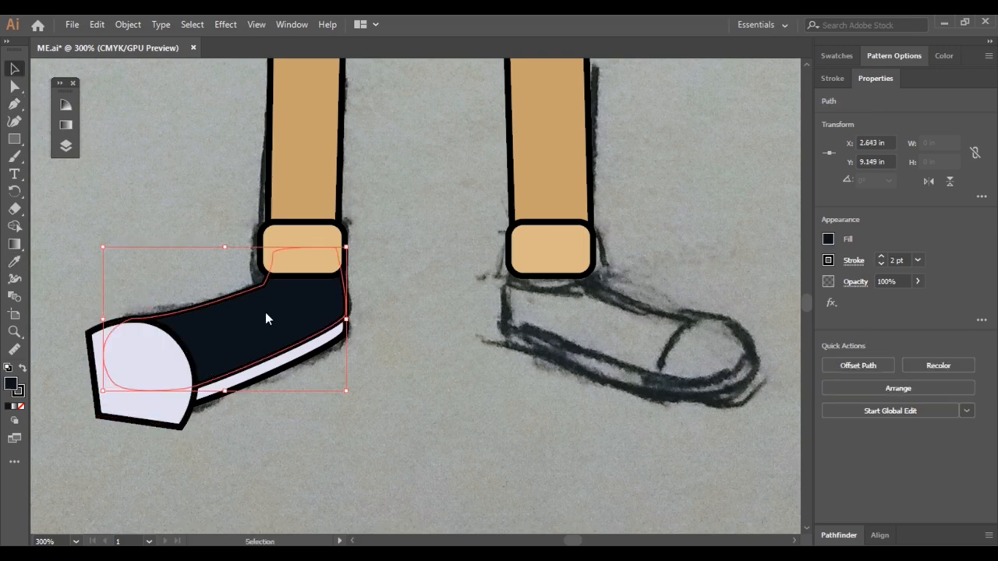
Trace the rolled cuffs, skin-toned arms and hands, and yellow eyebrows with the Pen tool.
{"action": "left_click", "coordinate": [14, 103]}
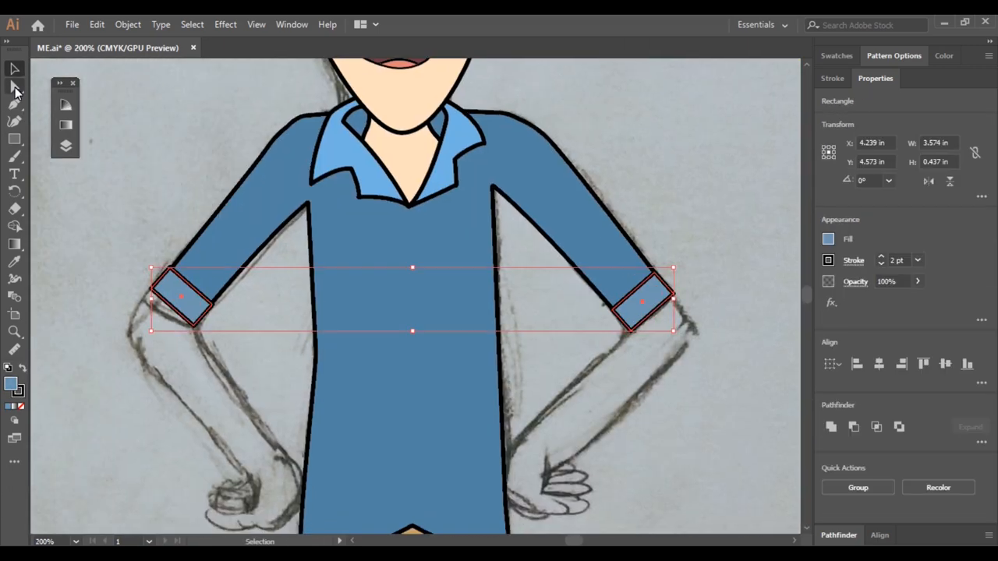
{"action": "left_click", "coordinate": [413, 335]}
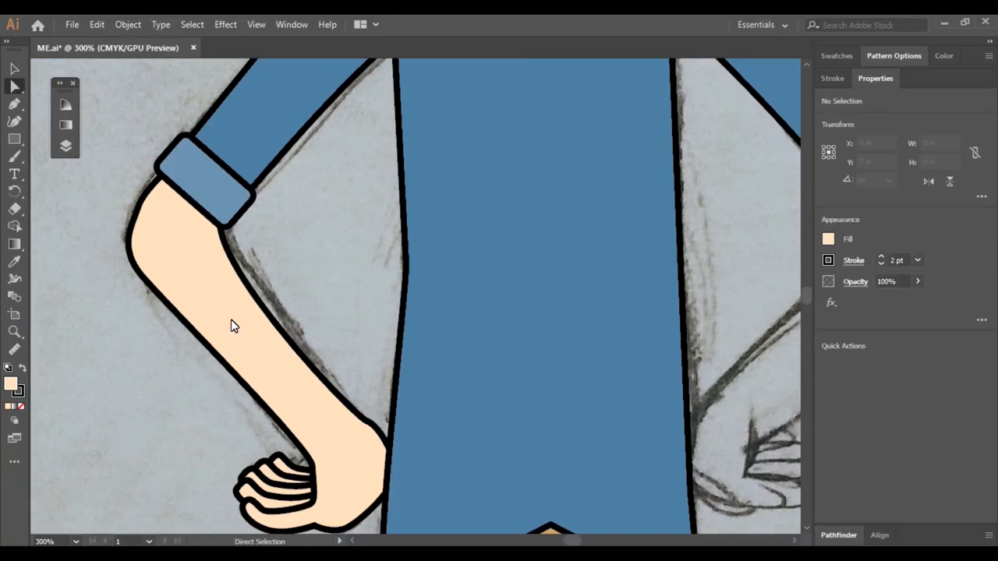
{"action": "left_click", "coordinate": [346, 405]}
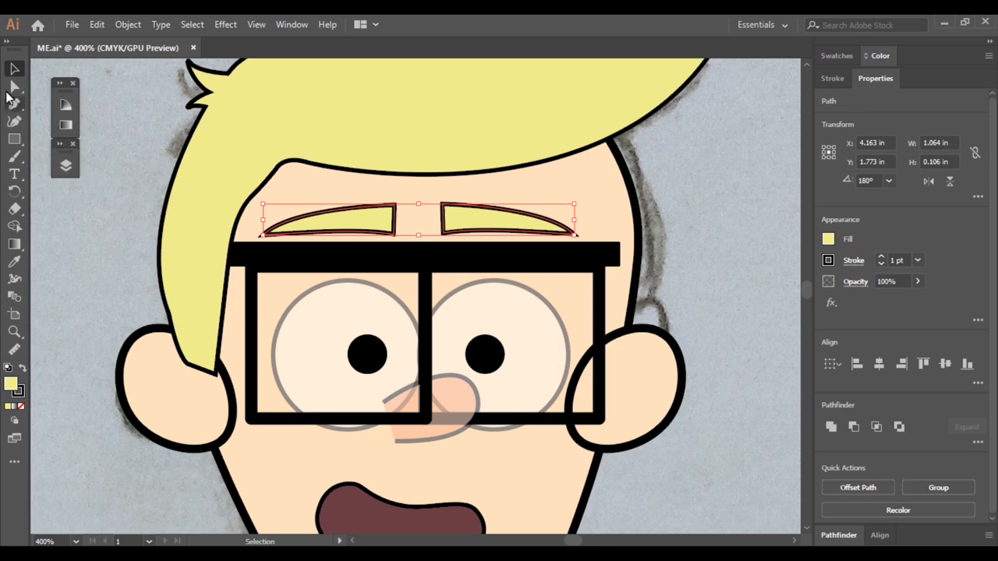
Draw dark plaid stripes over the blue shirt, clipped to its shape with the collar on top.
{"action": "left_click", "coordinate": [14, 87]}
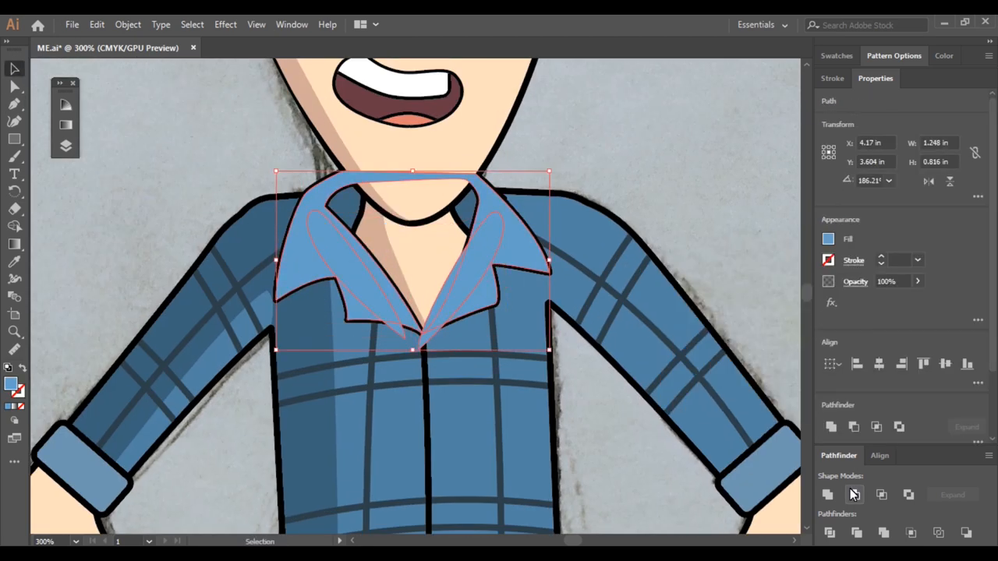
Add white laces and soles to both sneakers and a brown ground ellipse, hiding the sketch layer.
{"action": "left_click", "coordinate": [304, 265]}
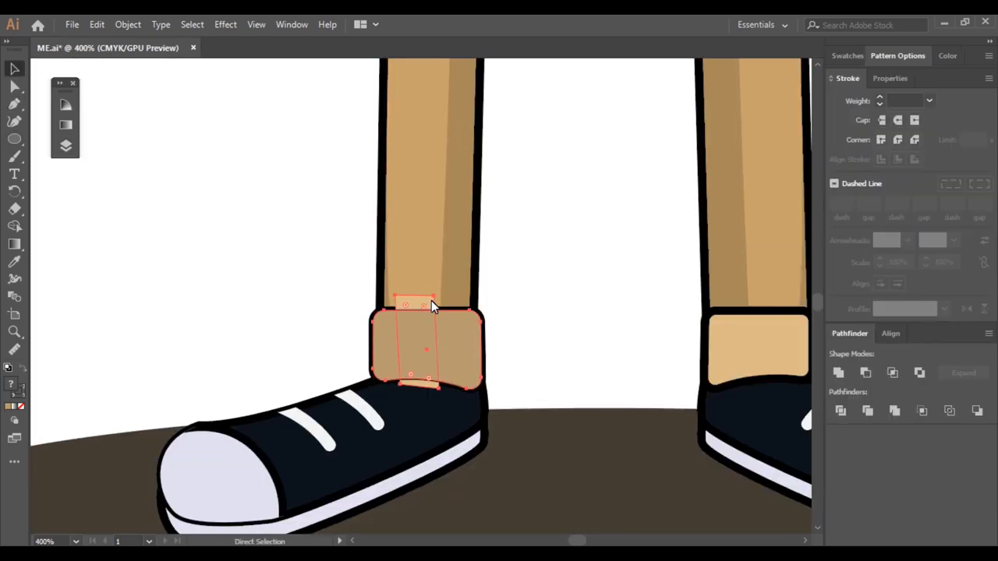
{"action": "left_click", "coordinate": [12, 69]}
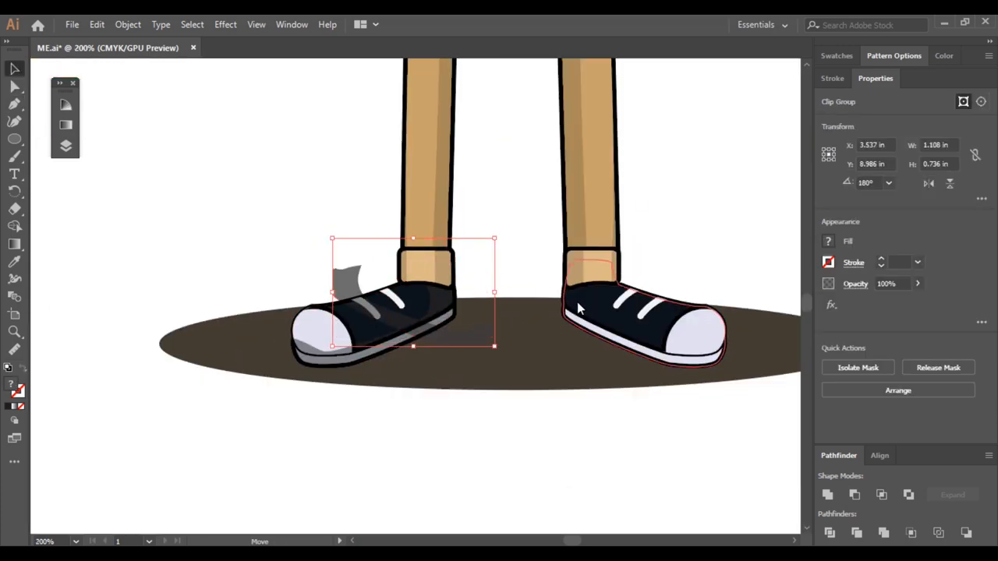
Save the finished self-portrait illustration with Ctrl+S after shading the sneakers grey.
{"action": "key", "text": "ctrl+s"}
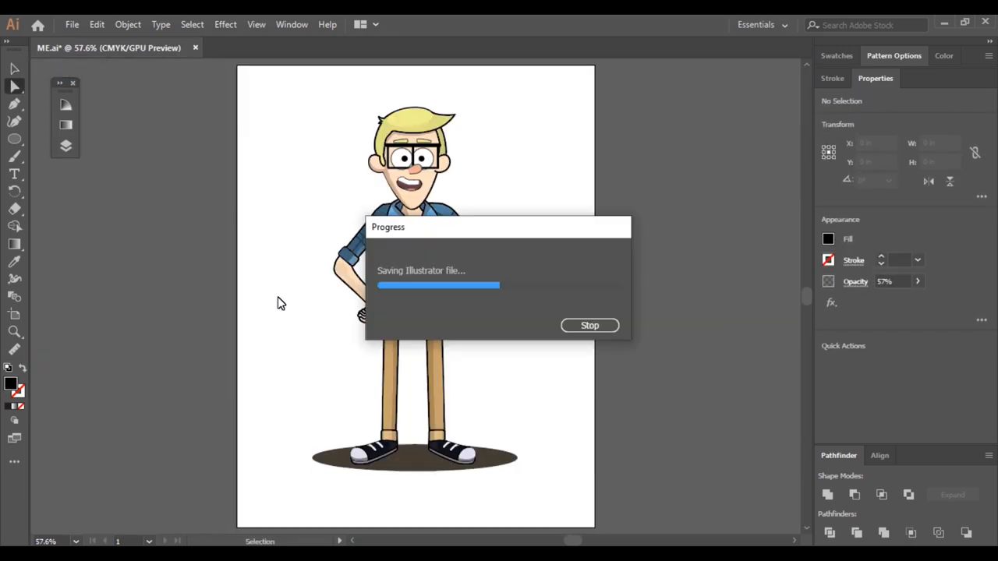